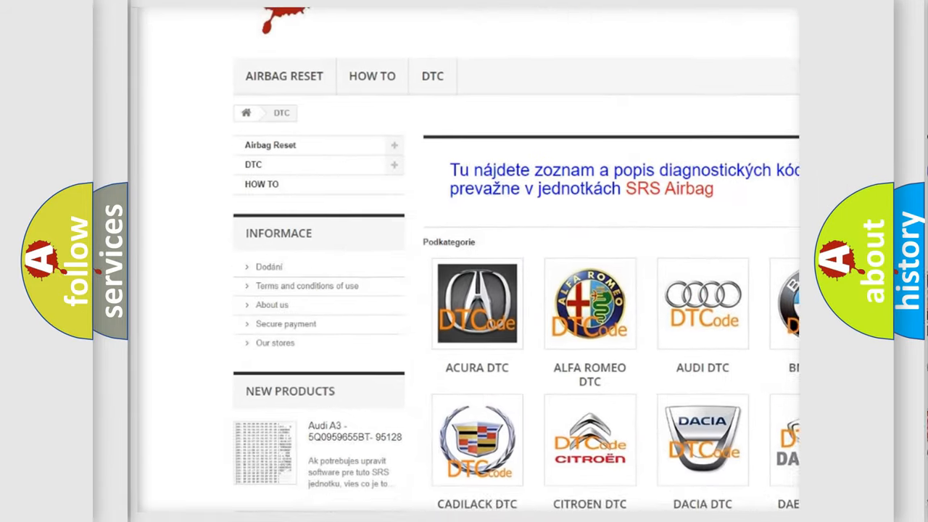
# - Scroll the airbagreset.sk DTC page past the car-make categories into the B-series code listing
pyautogui.scroll(-3)
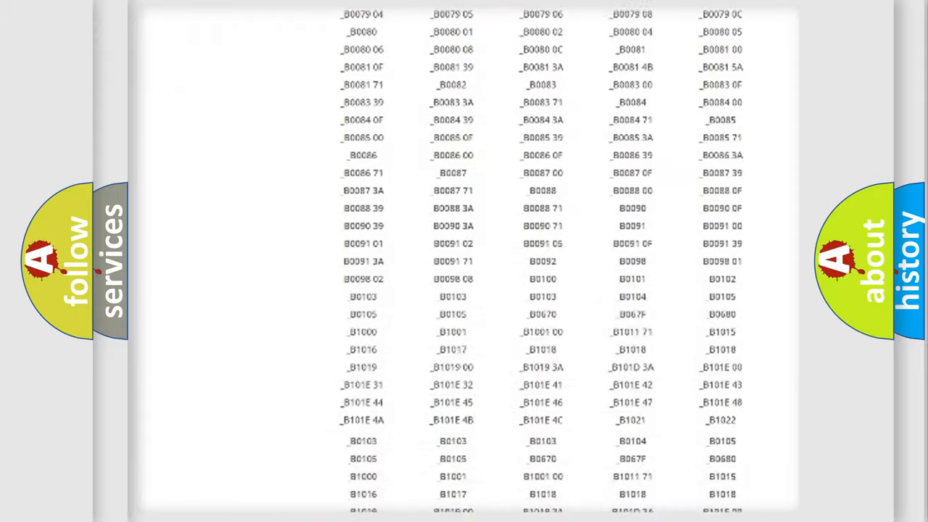
pyautogui.scroll(3)
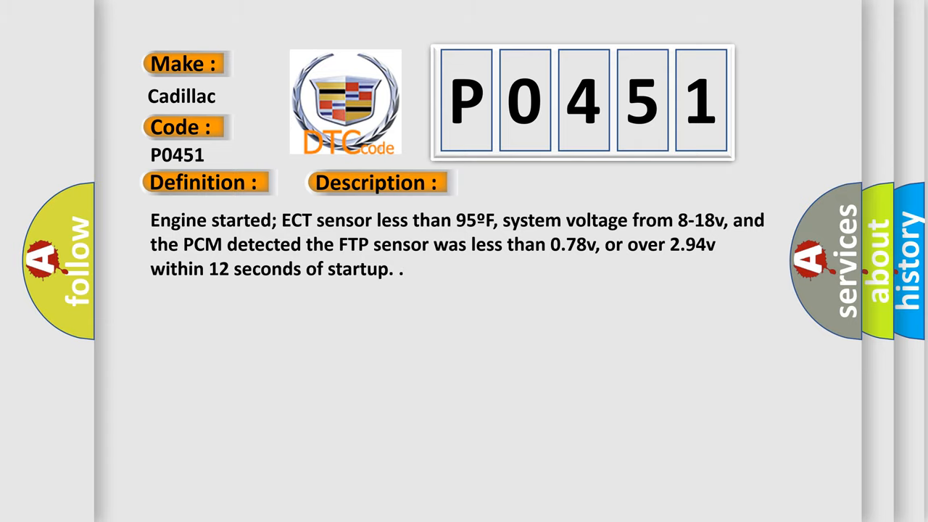
# - Reveal the P0451 causes: FTP sensor circuit or VREF faults, damaged sensor, or failed PCM
pyautogui.click(530, 183)
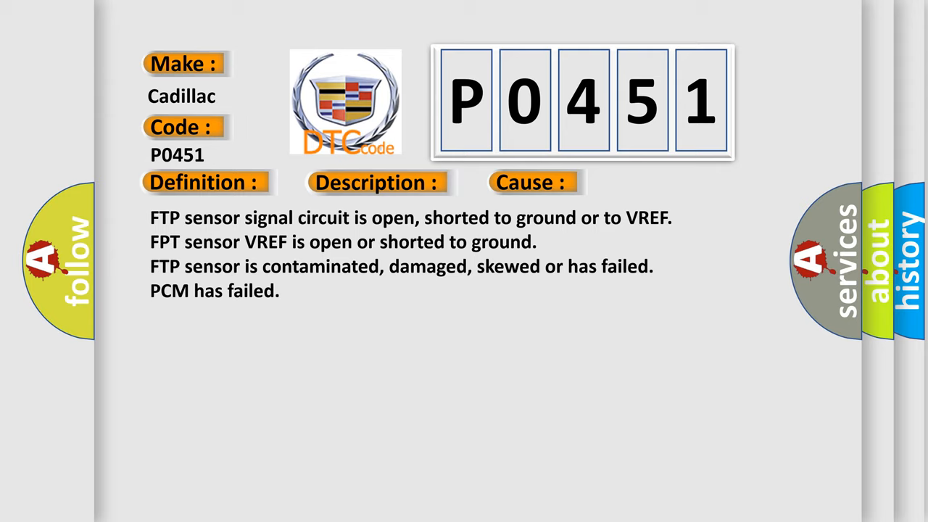